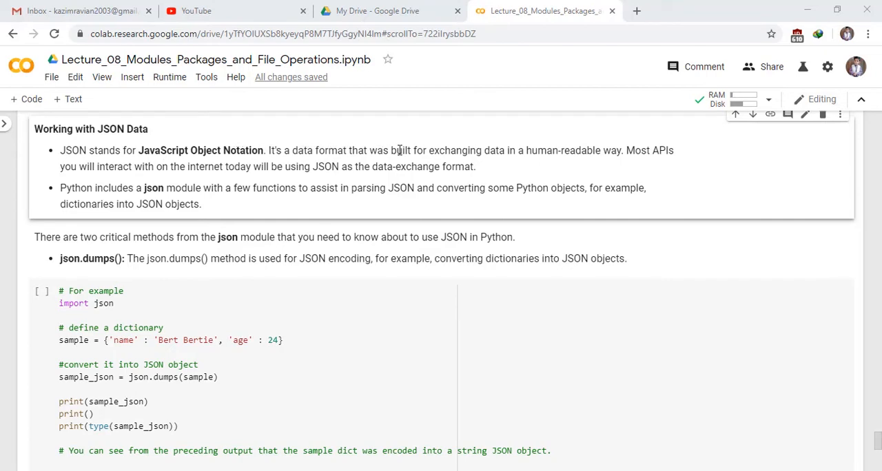
mouse_move(518, 151)
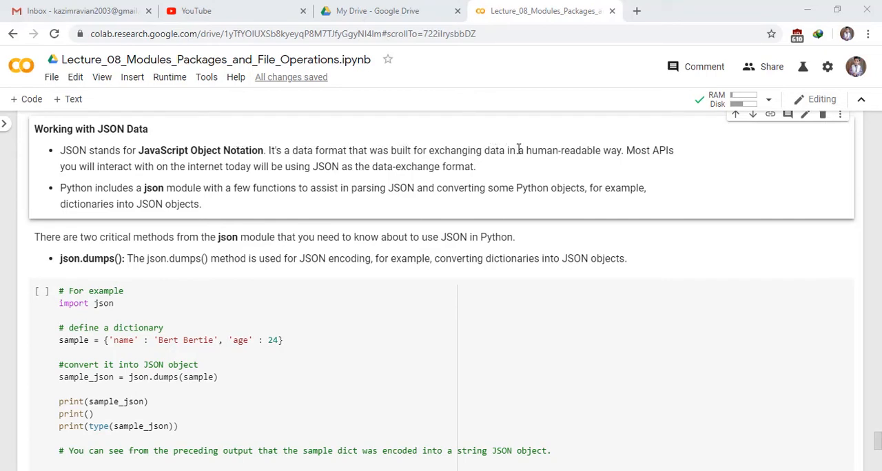
mouse_move(616, 149)
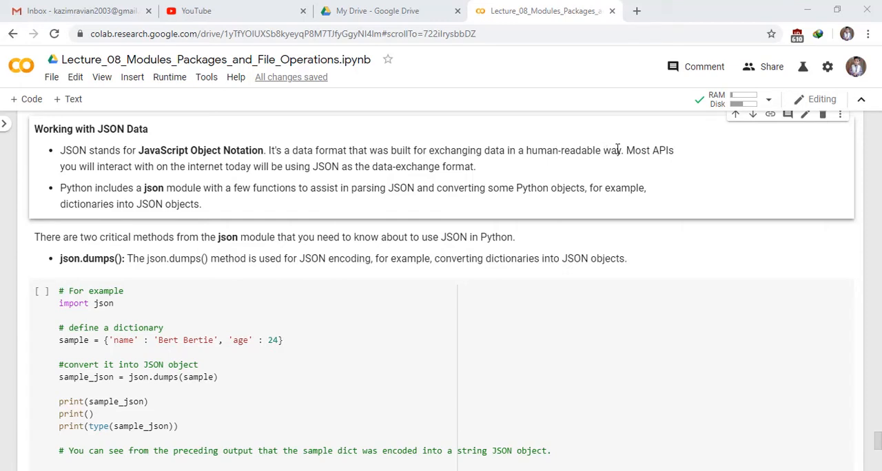
mouse_move(86, 171)
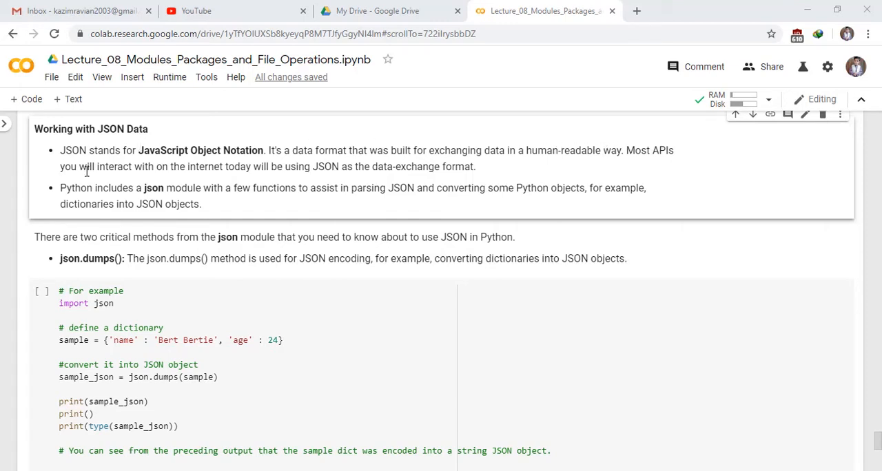
mouse_move(201, 171)
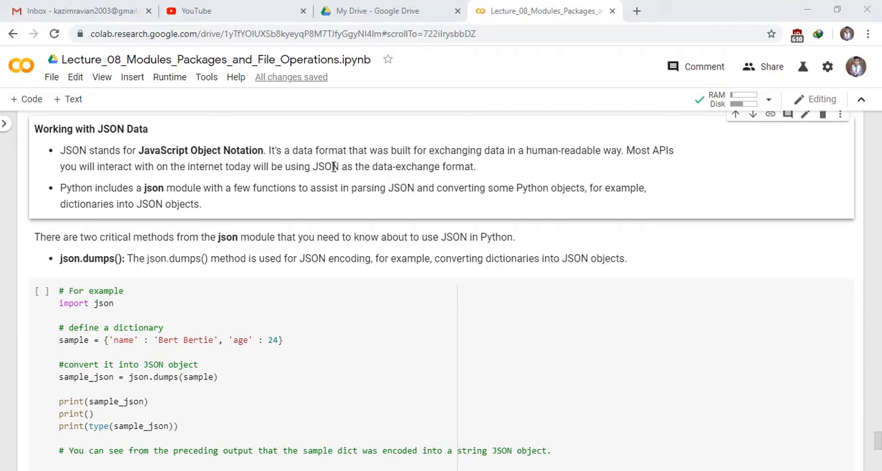
mouse_move(433, 171)
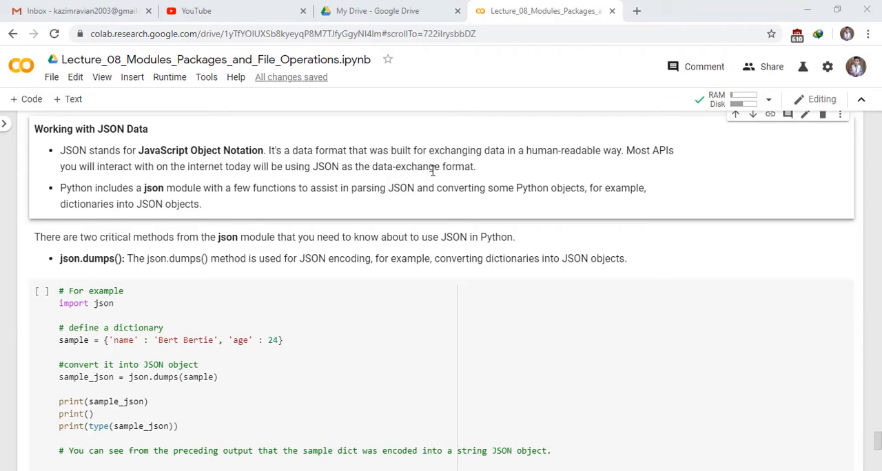
mouse_move(141, 191)
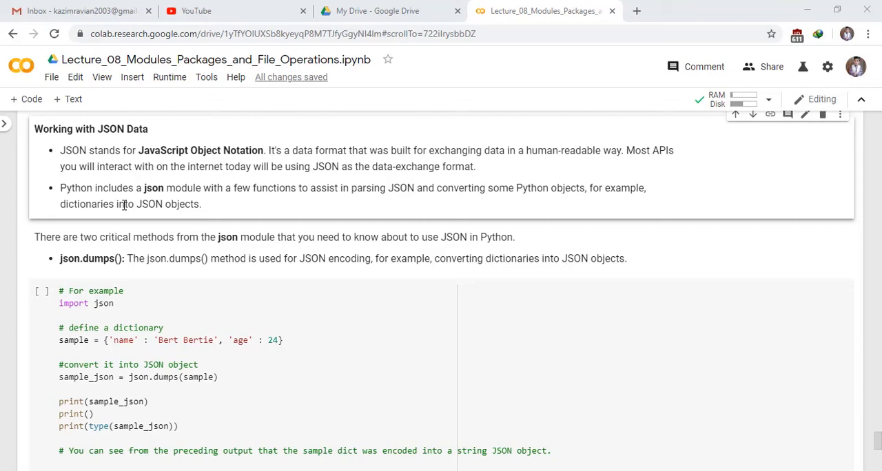
mouse_move(90, 243)
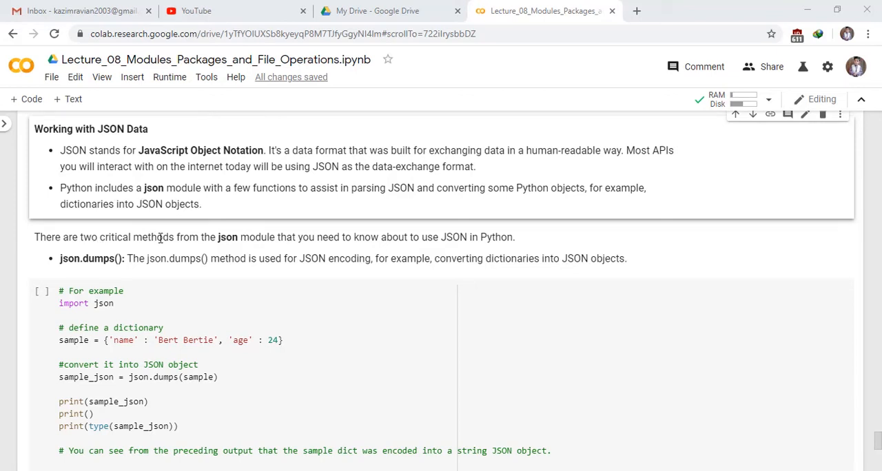
mouse_move(306, 250)
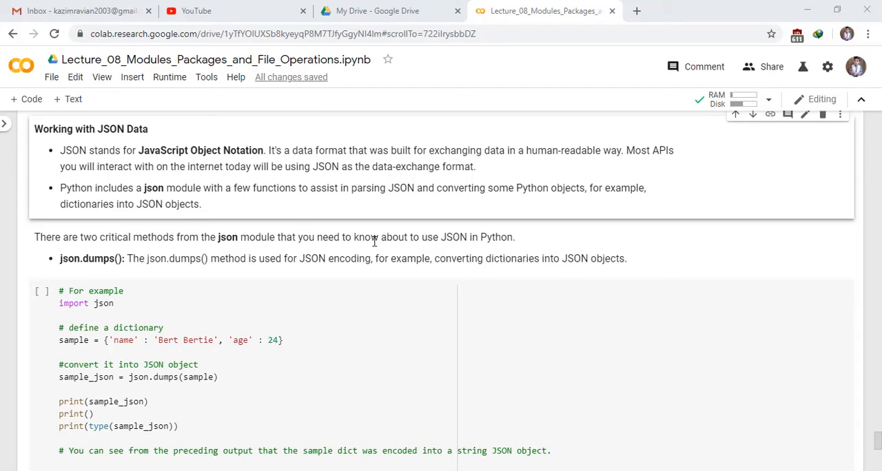
mouse_move(72, 263)
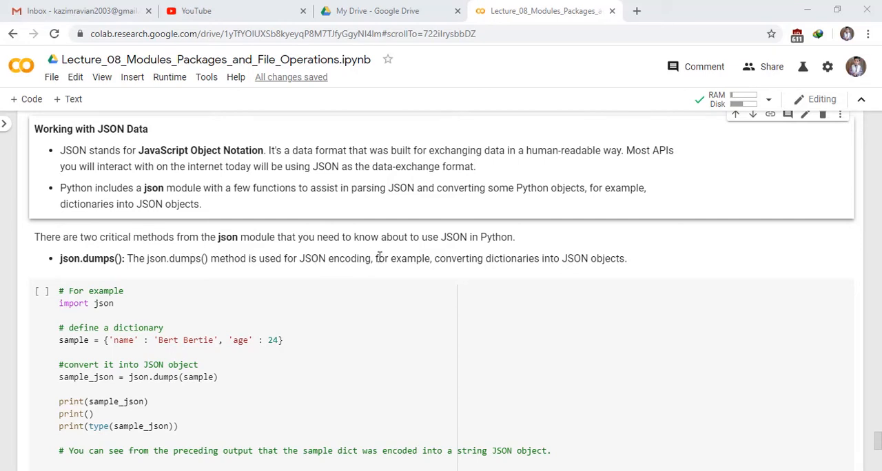
mouse_move(553, 264)
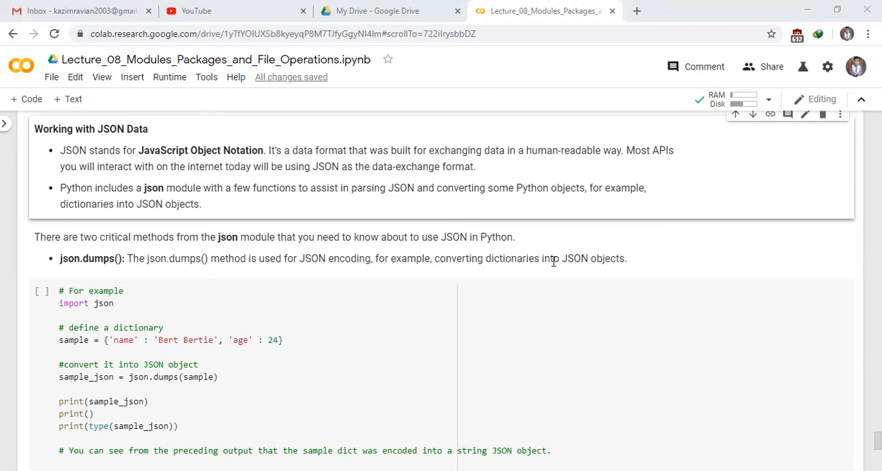
Execute the json.dumps cell, printing the JSON string and <class 'str'>
scroll("down", 3)
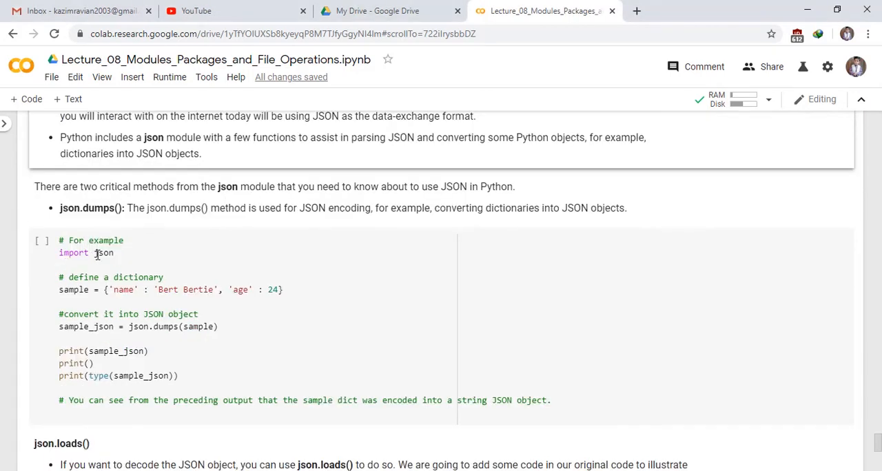
mouse_move(148, 276)
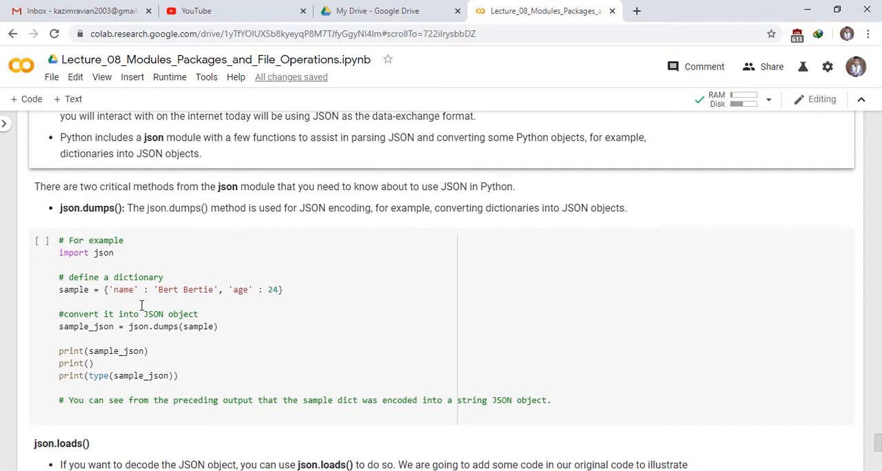
mouse_move(187, 314)
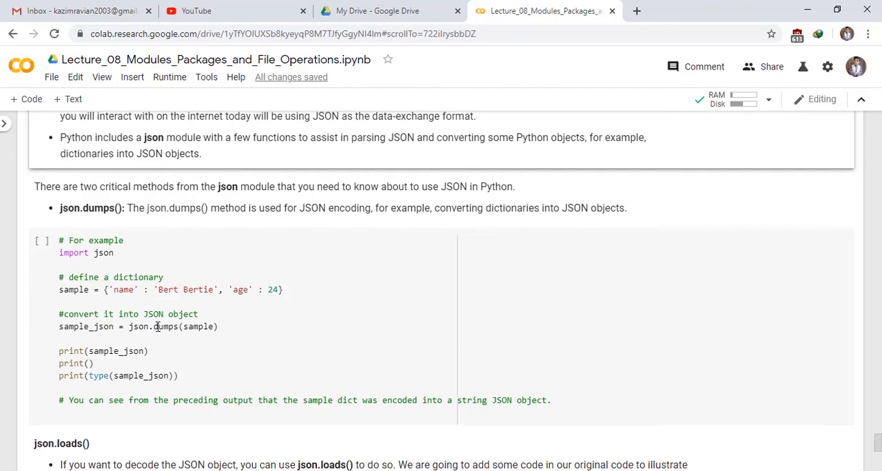
mouse_move(190, 326)
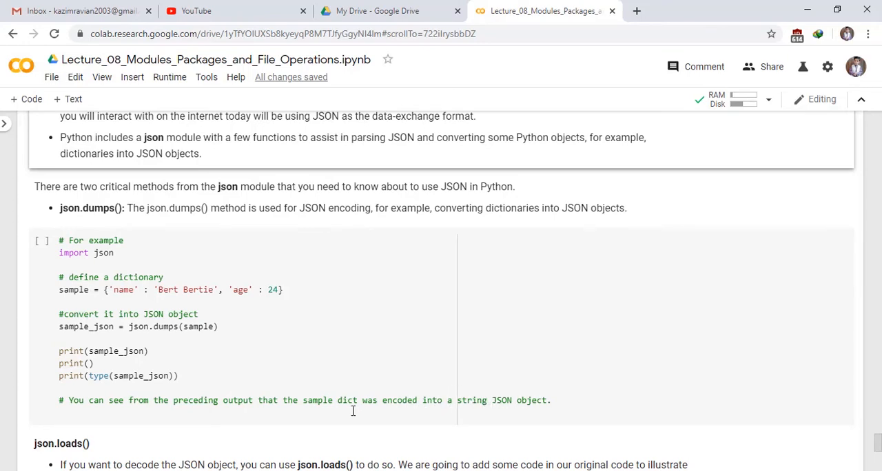
left_click(253, 285)
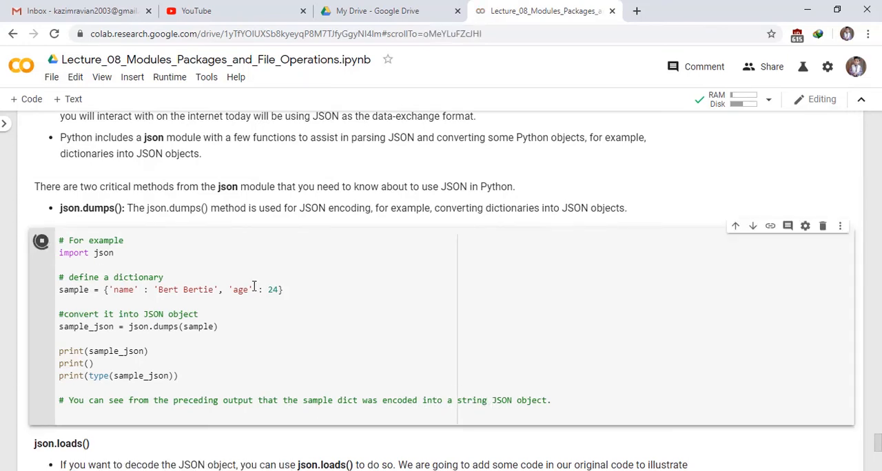
left_click(40, 239)
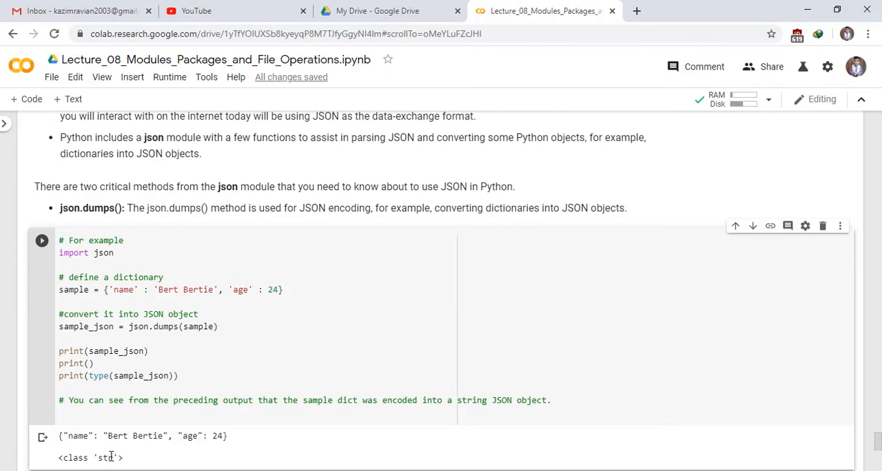
scroll("down", 3)
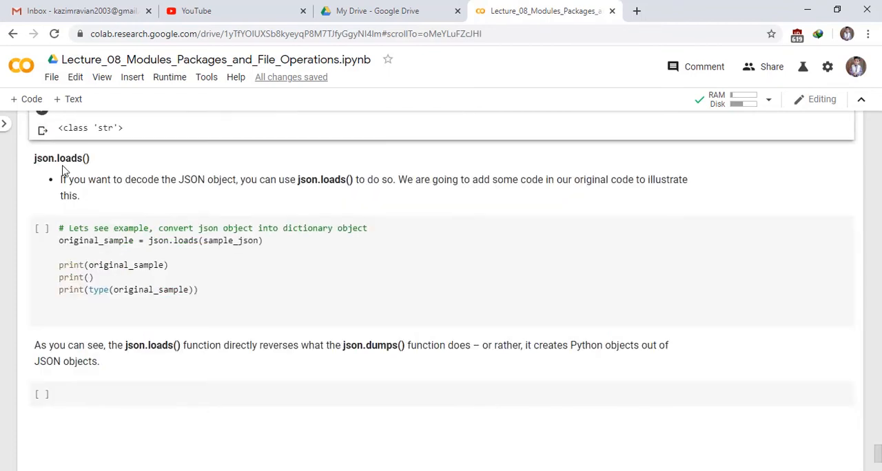
mouse_move(96, 186)
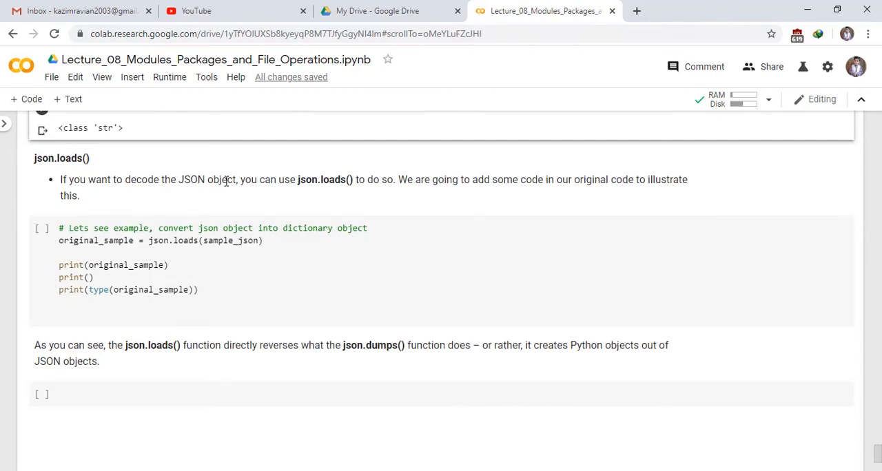
mouse_move(310, 180)
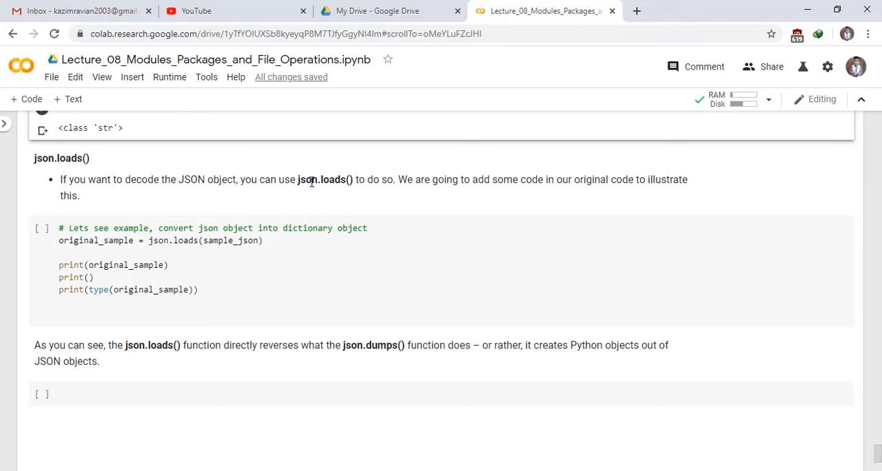
mouse_move(454, 186)
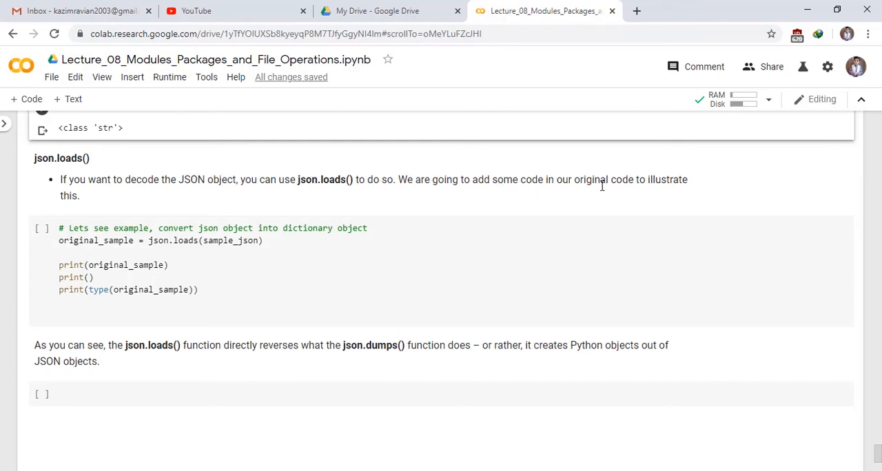
mouse_move(132, 224)
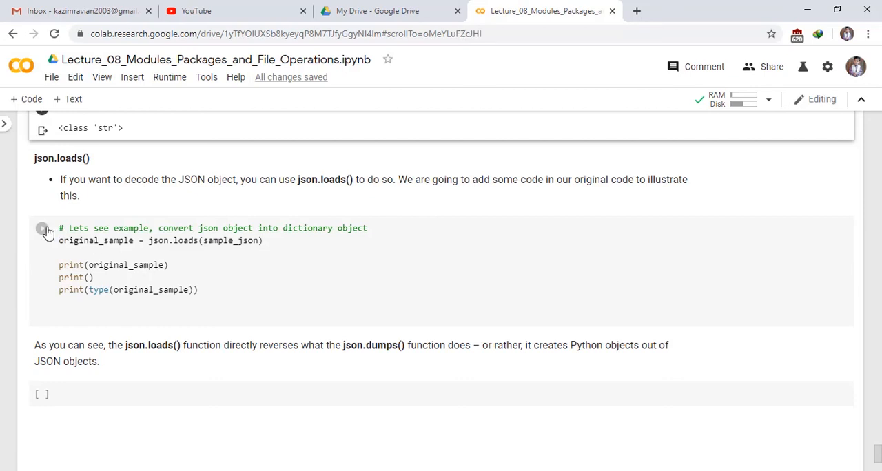
Execute the json.loads cell to print {'name': 'Bert Bertie', 'age': 24} and <class 'dict'>
left_click(42, 228)
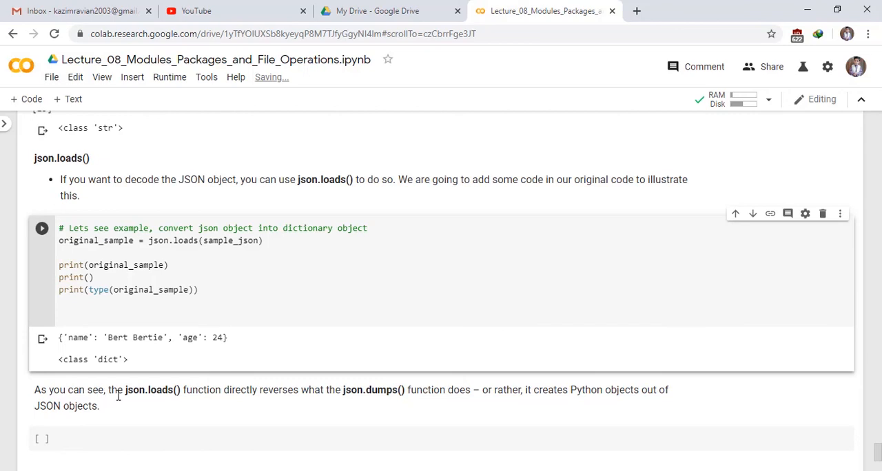
mouse_move(252, 395)
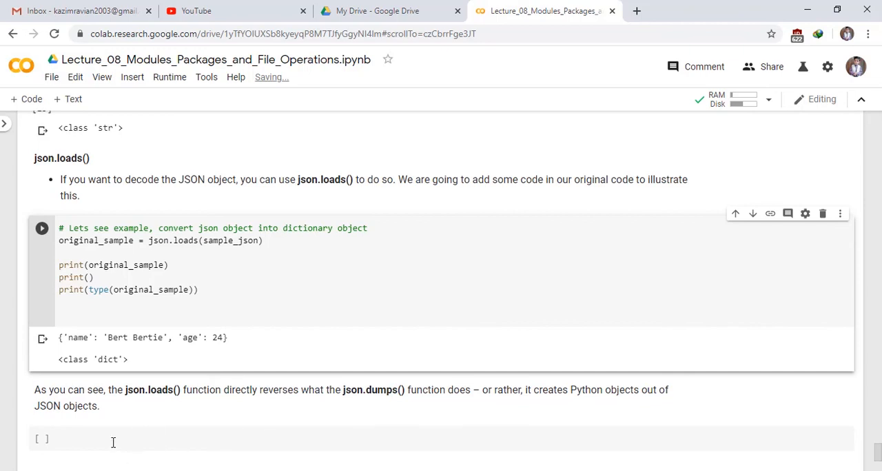
mouse_move(102, 412)
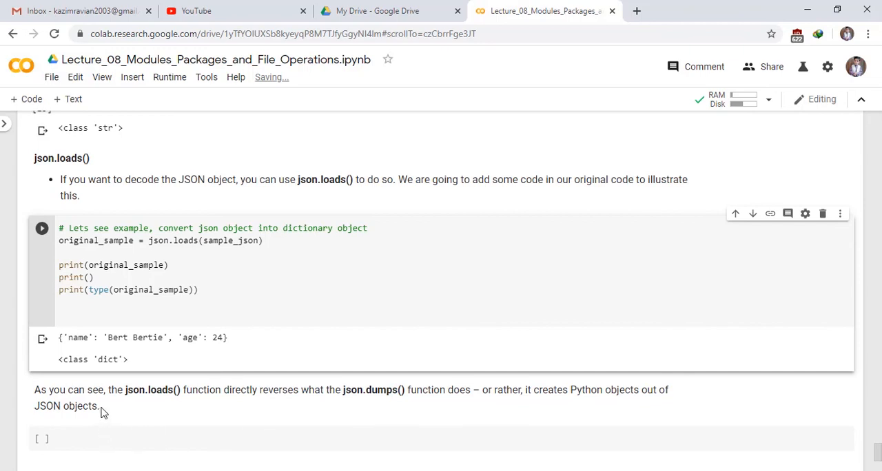